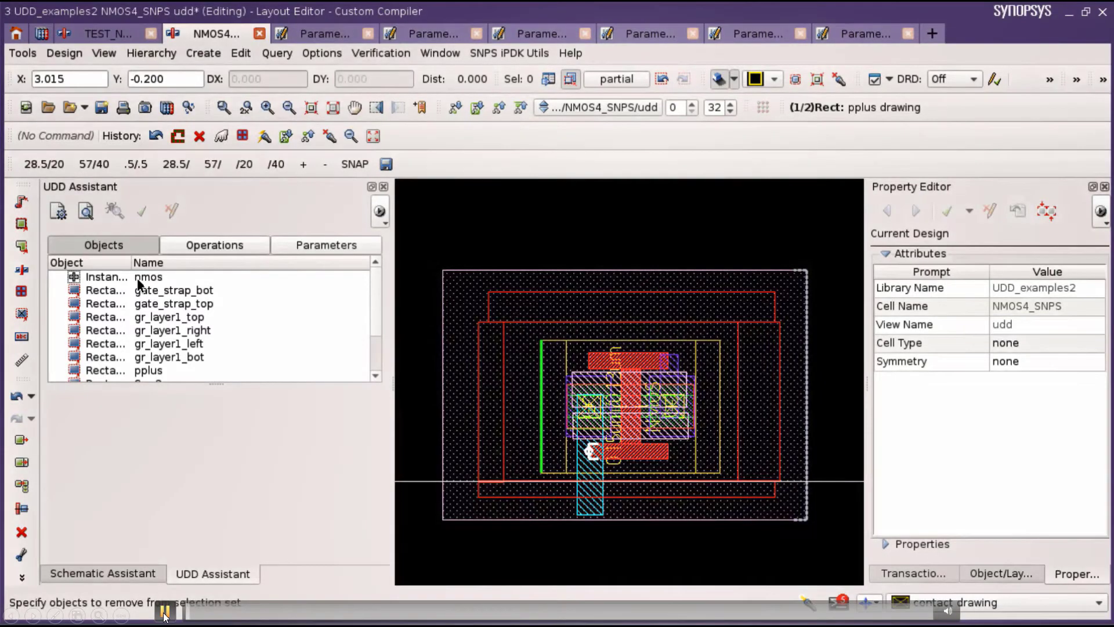
Review the nmos instance and its gate strap, guard ring, pplus, source/drain metal and metal3 strap rectangles.
left_click(149, 276)
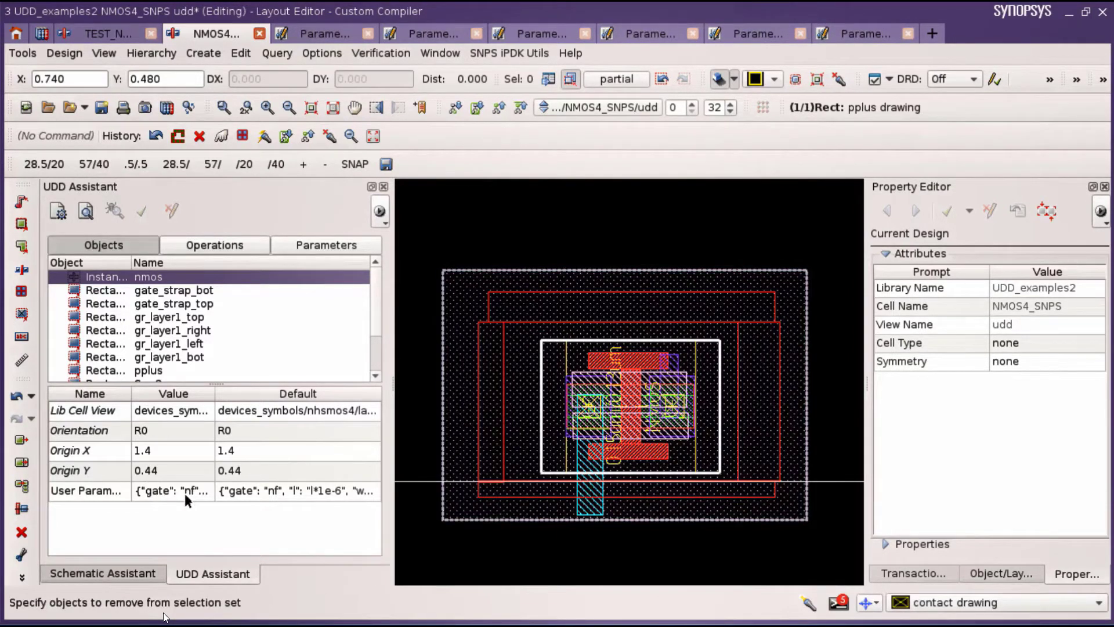
left_click(171, 489)
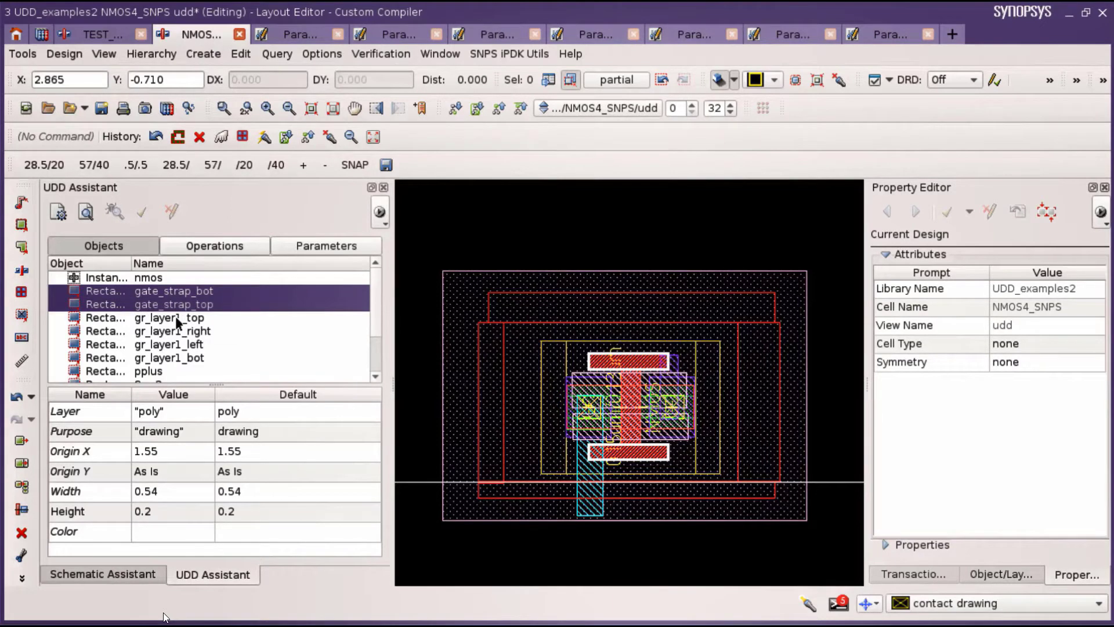
left_click(169, 317)
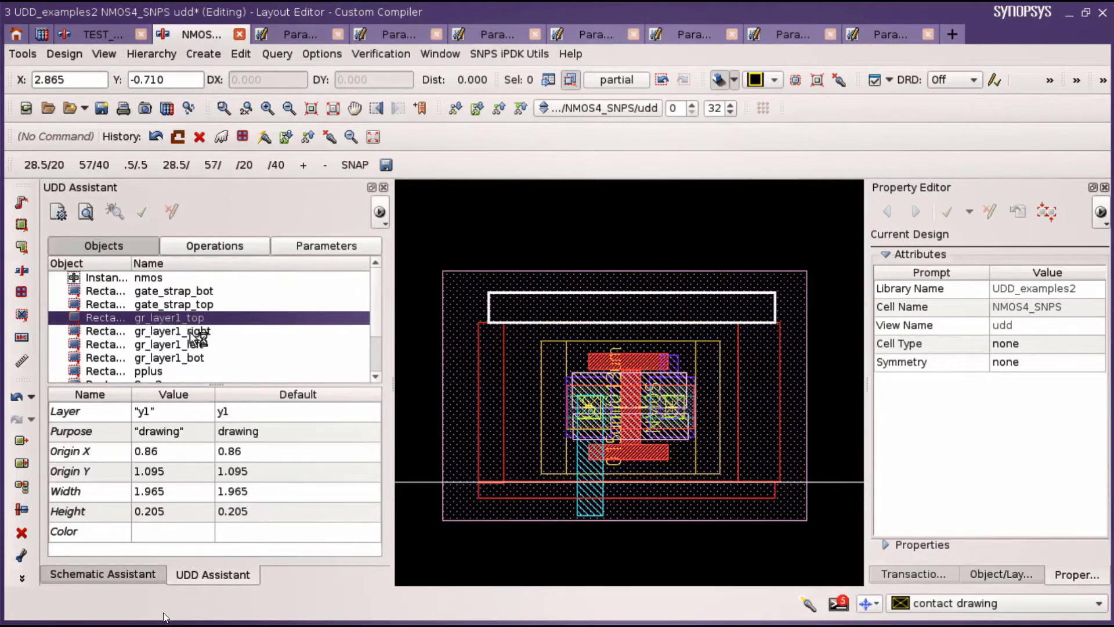
left_click(170, 357)
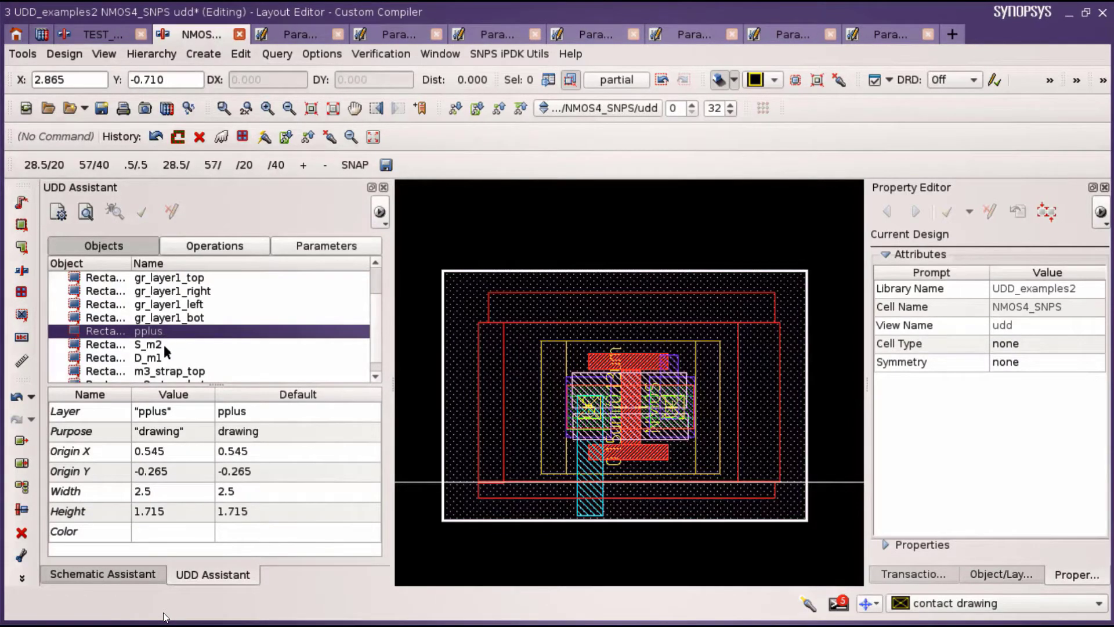
left_click(149, 343)
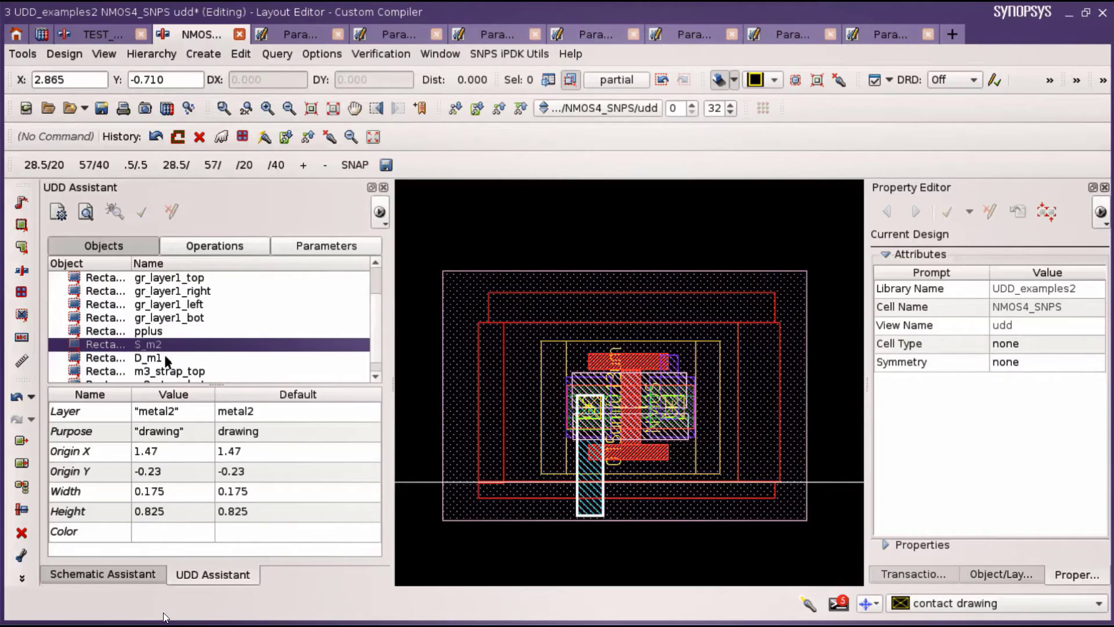
left_click(146, 358)
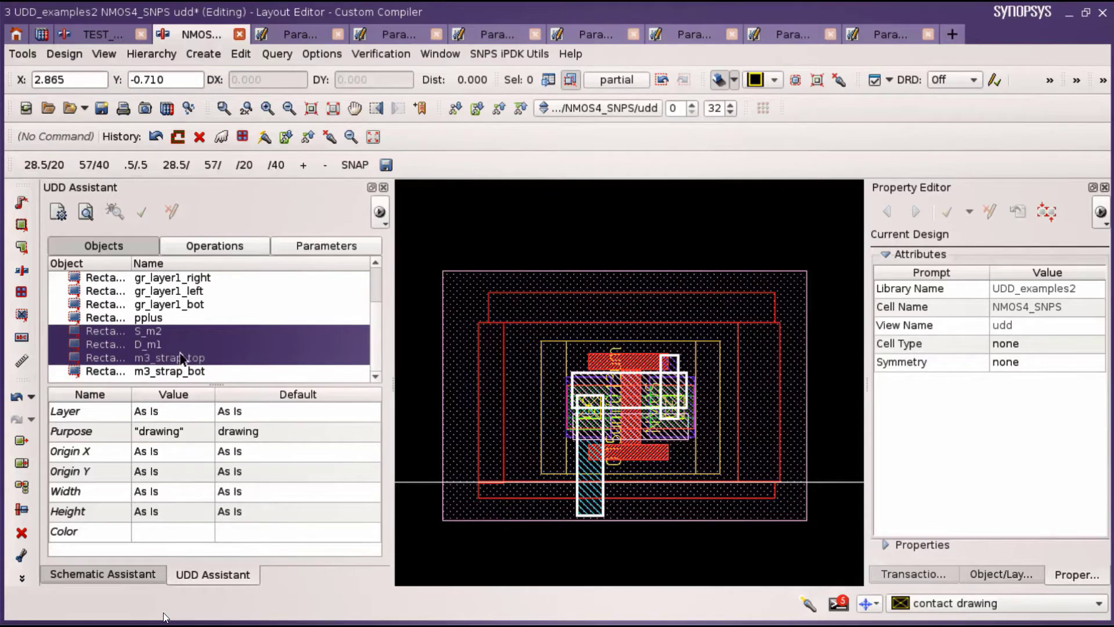
left_click(170, 358)
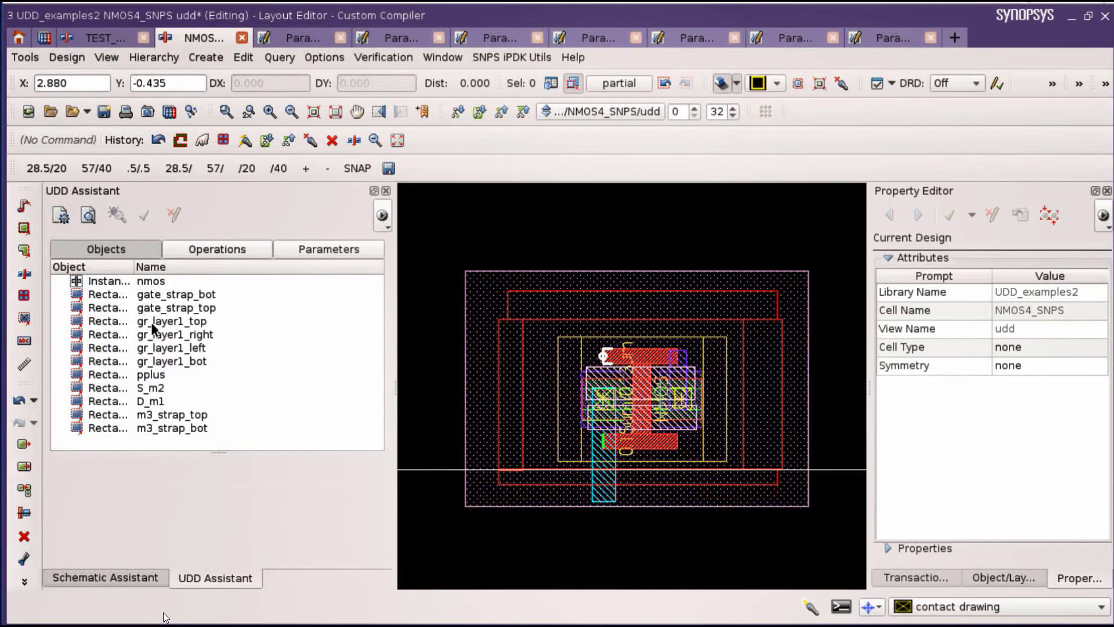
left_click(171, 320)
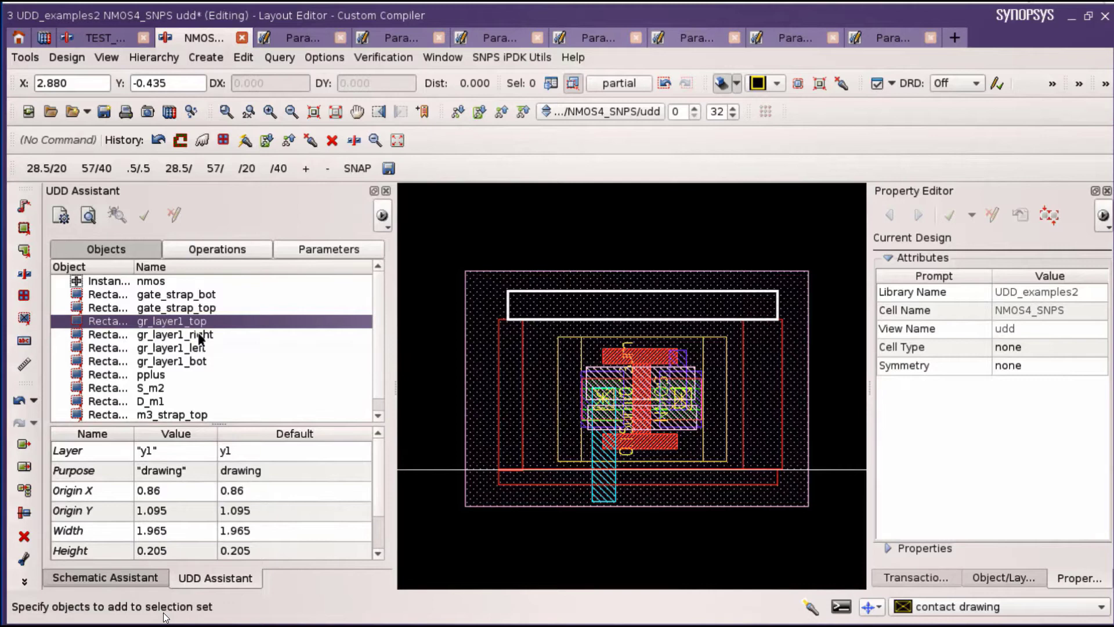
left_click(170, 348)
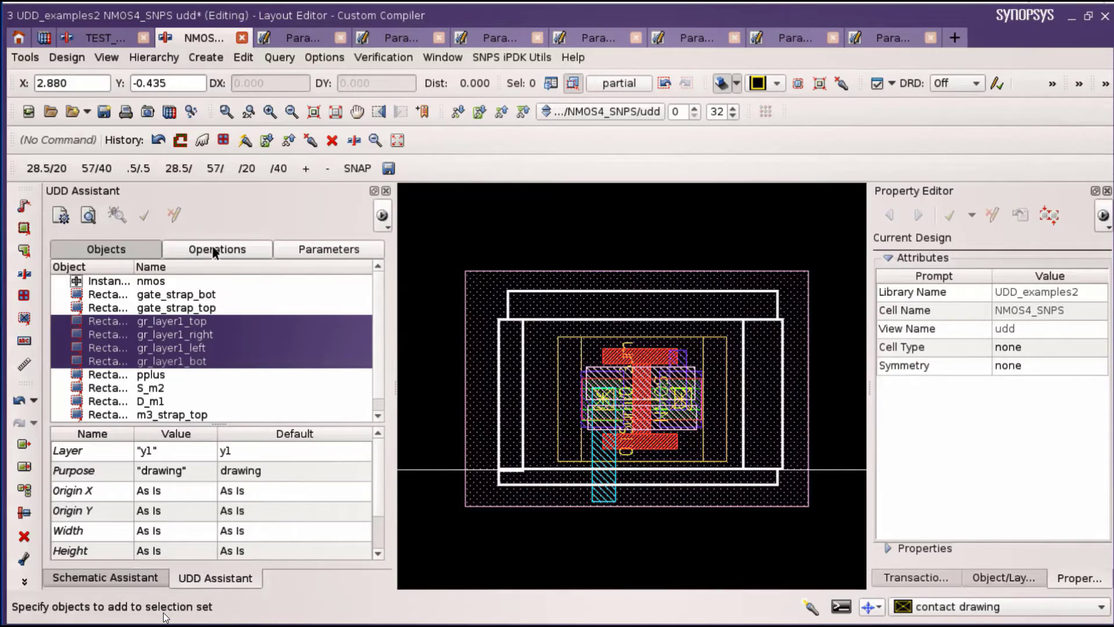
Walk the UDD operations: gr_align stretches, gr_fill_contact, add active over guard ring and metal1 sizing.
left_click(216, 249)
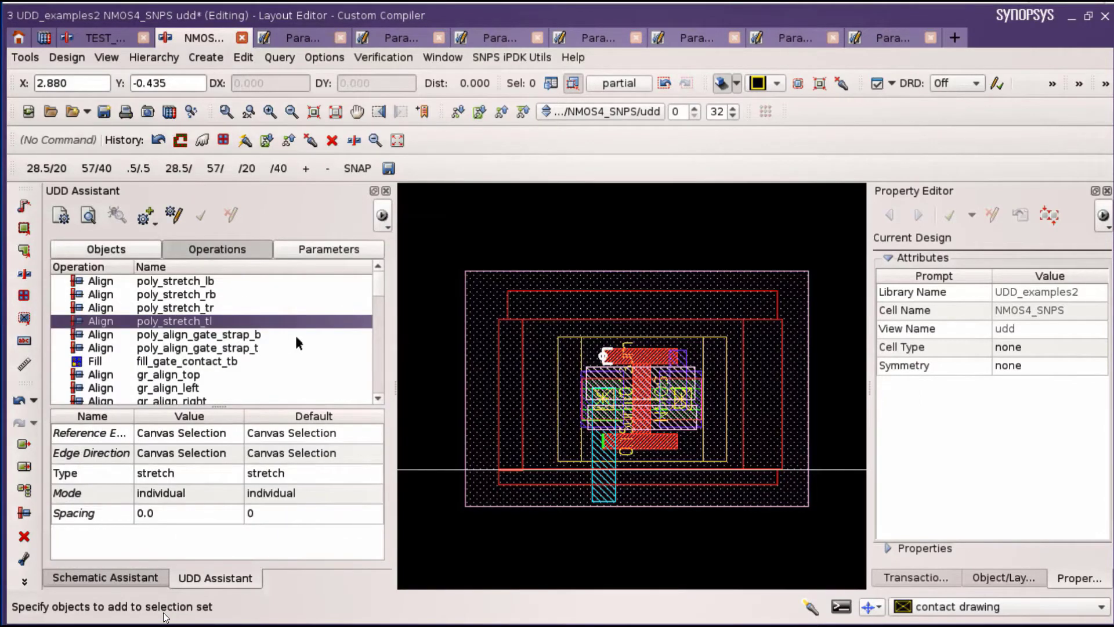
mouse_move(207, 378)
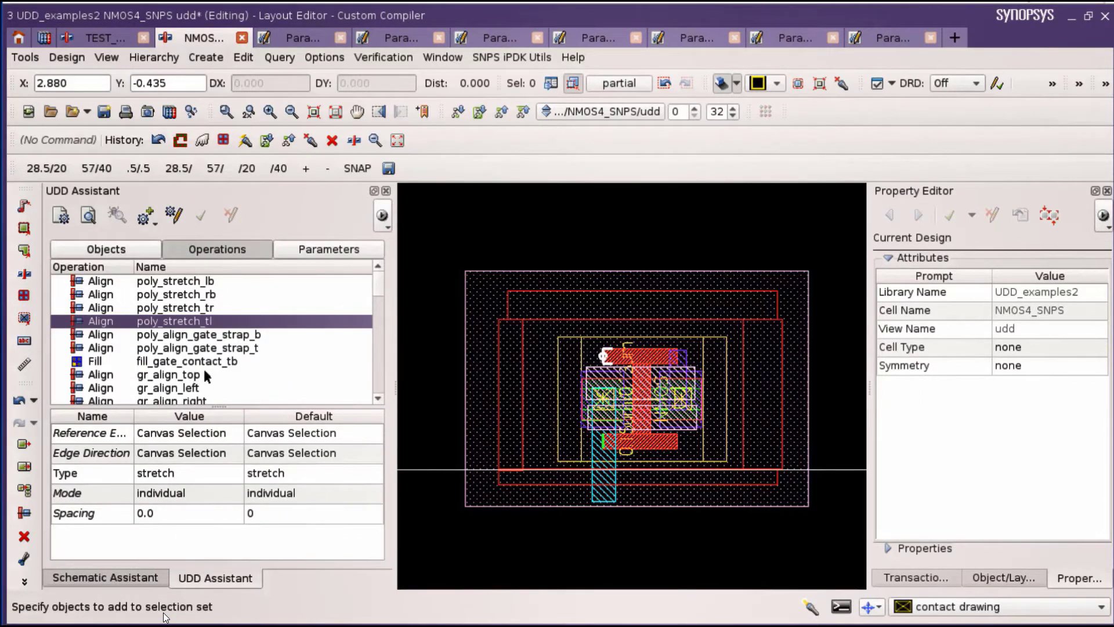
scroll("down", 3)
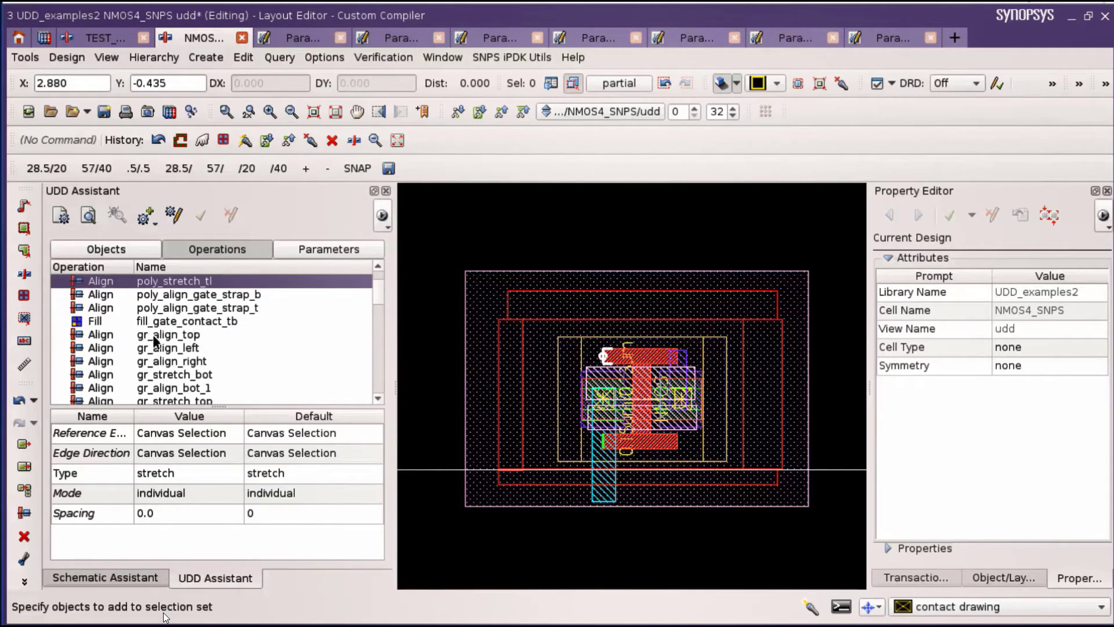
left_click(169, 335)
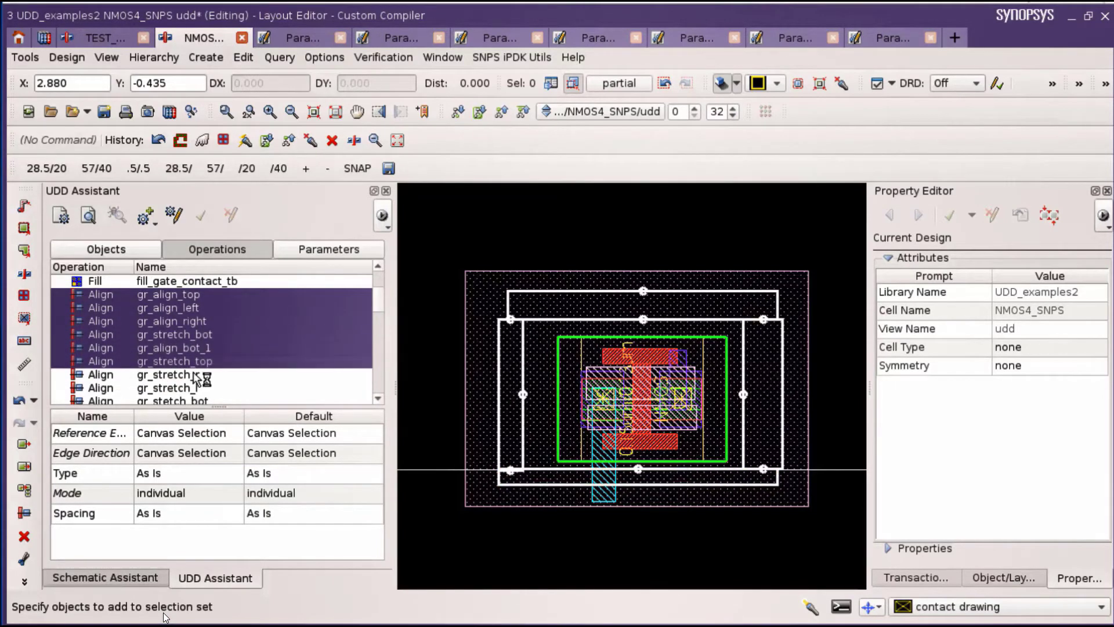
left_click(172, 374)
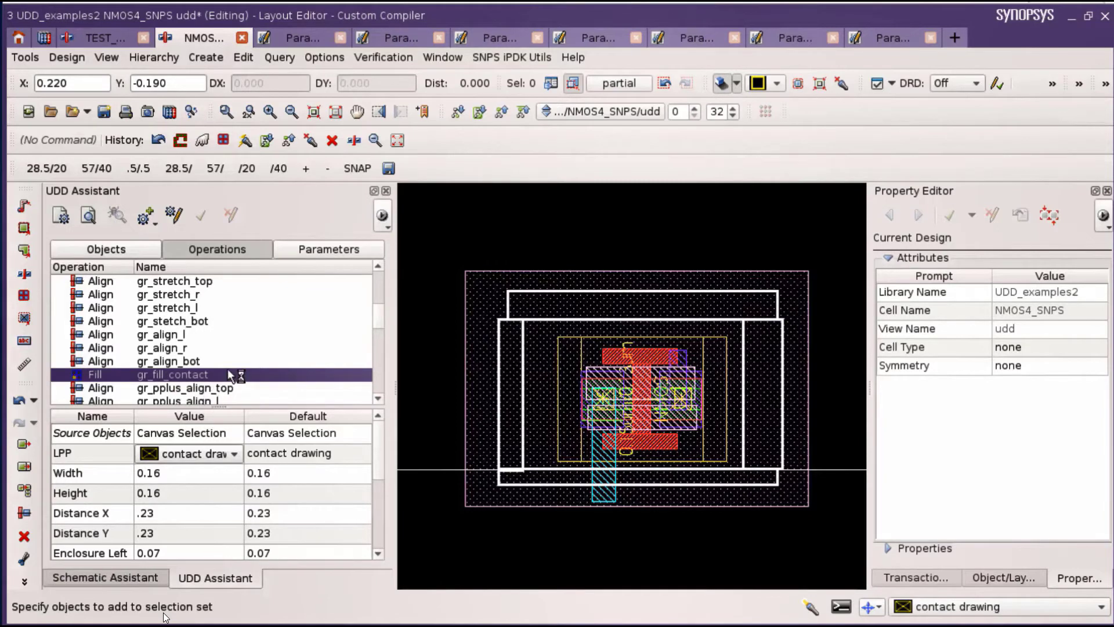
scroll("down", 3)
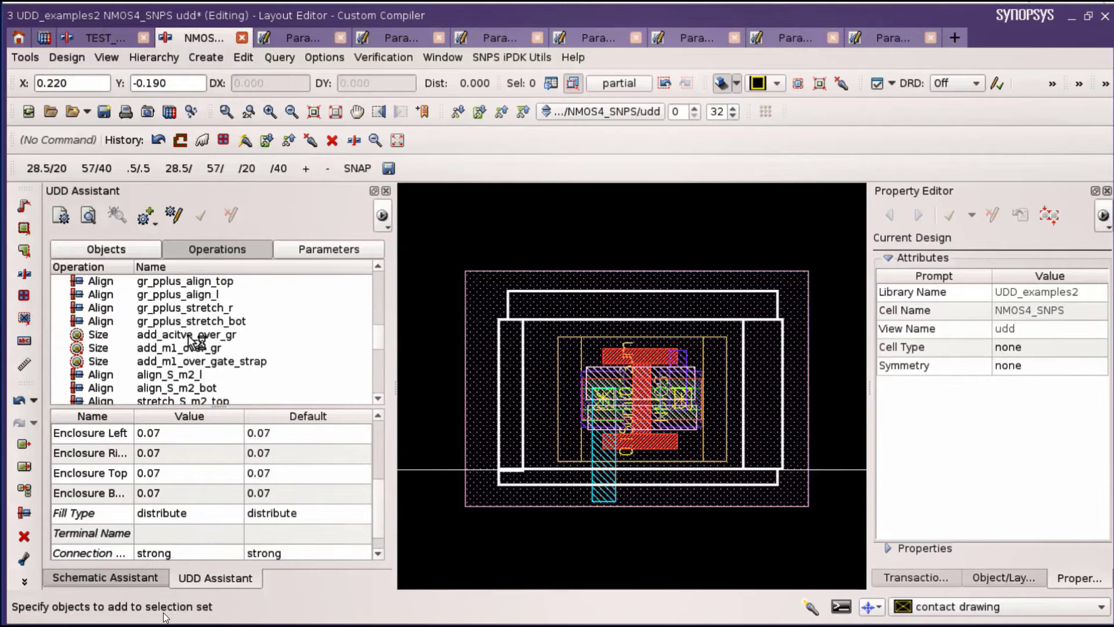
left_click(185, 334)
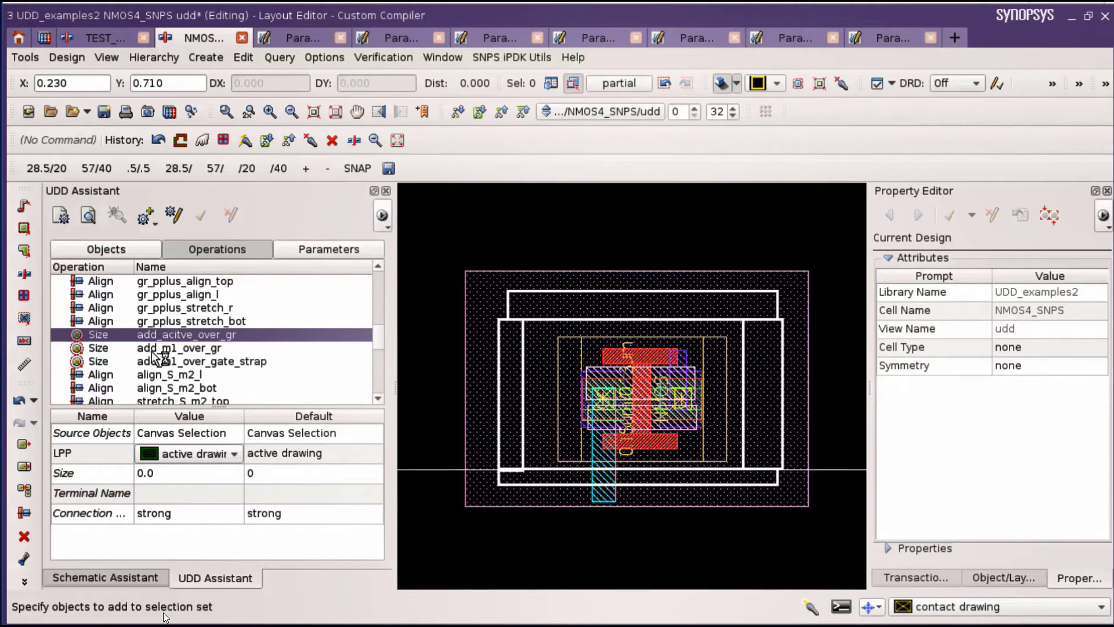
left_click(178, 348)
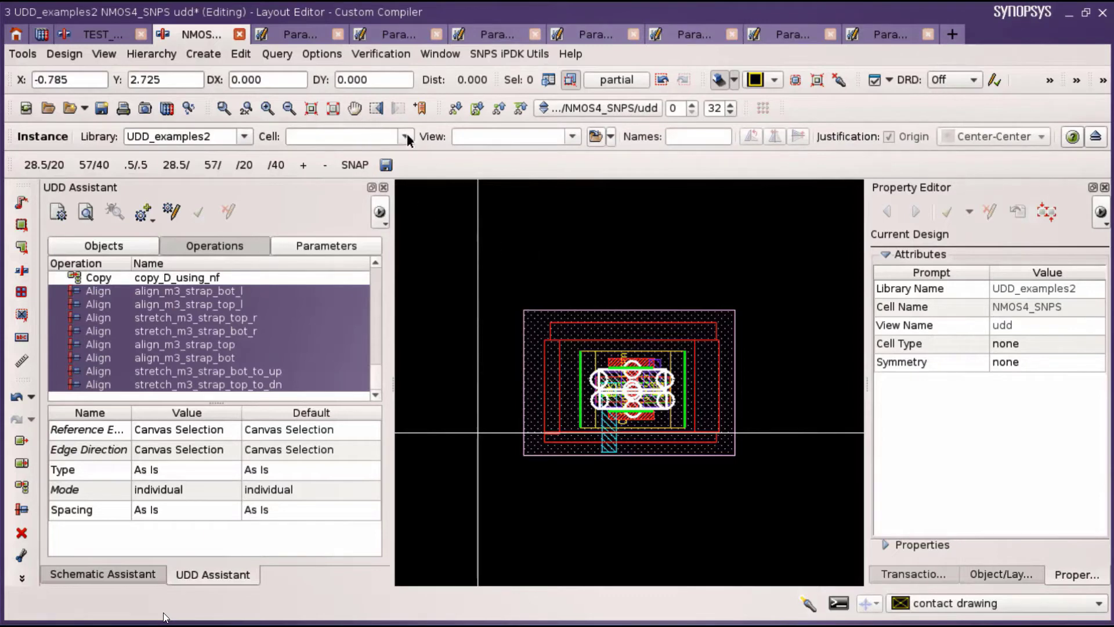
Place an NMOS4_SNPS instance in the test layout and set its finger count nf to 4.
left_click(405, 136)
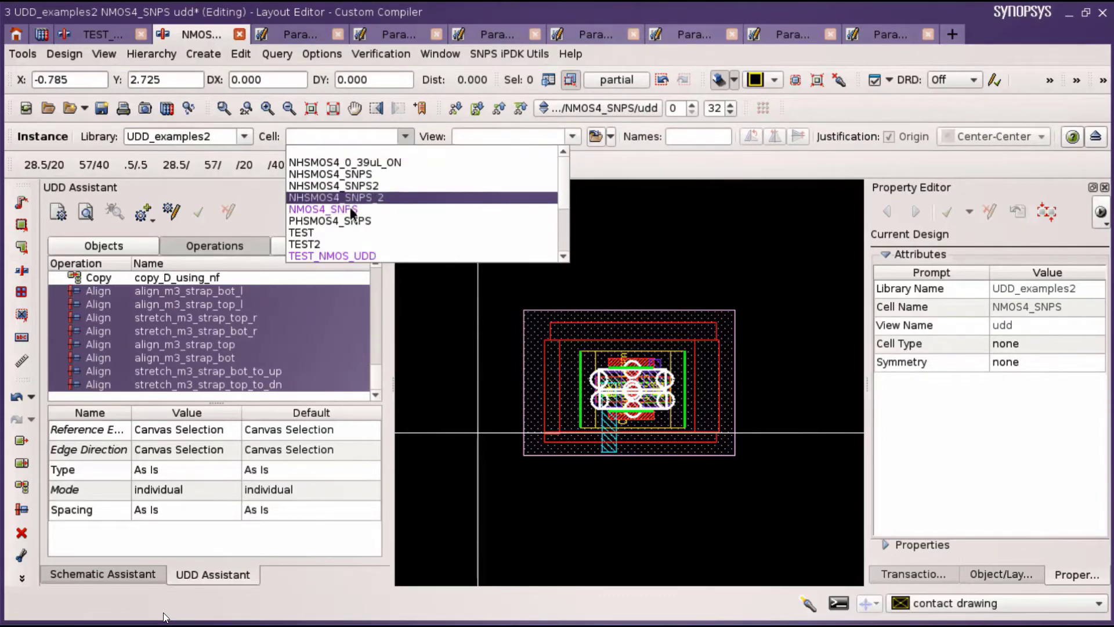
left_click(322, 209)
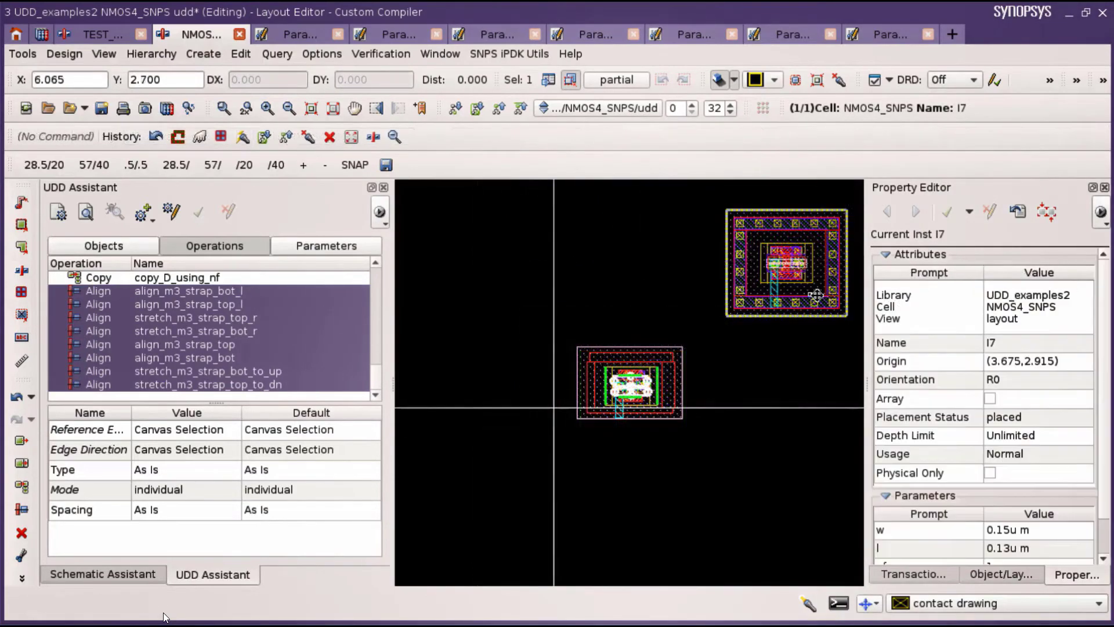
left_click(1037, 529)
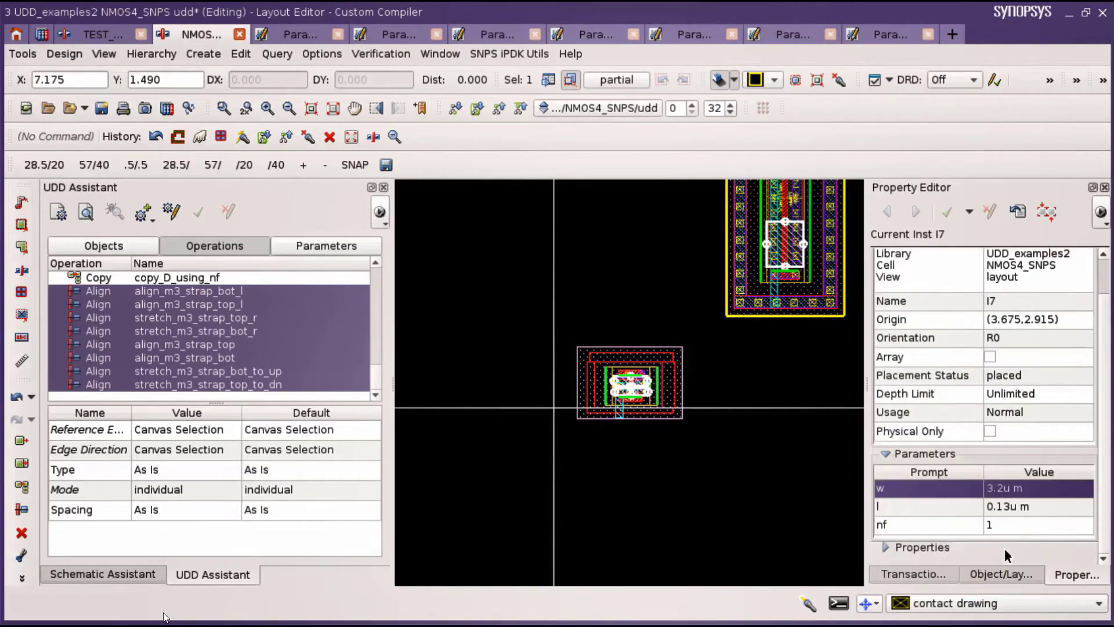
left_click(1021, 526)
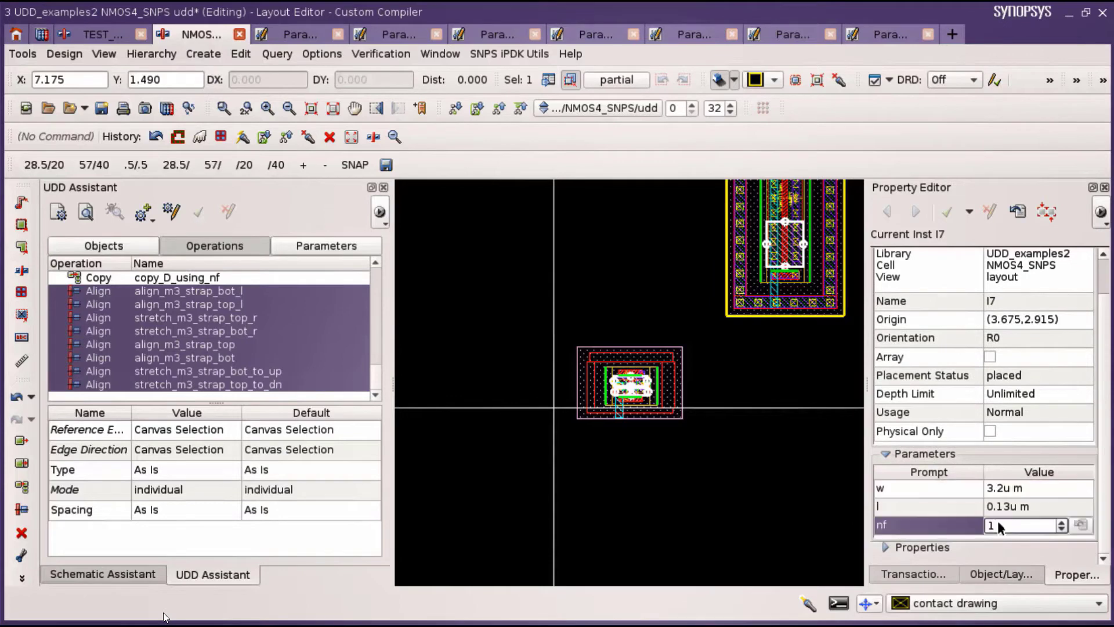
type("4")
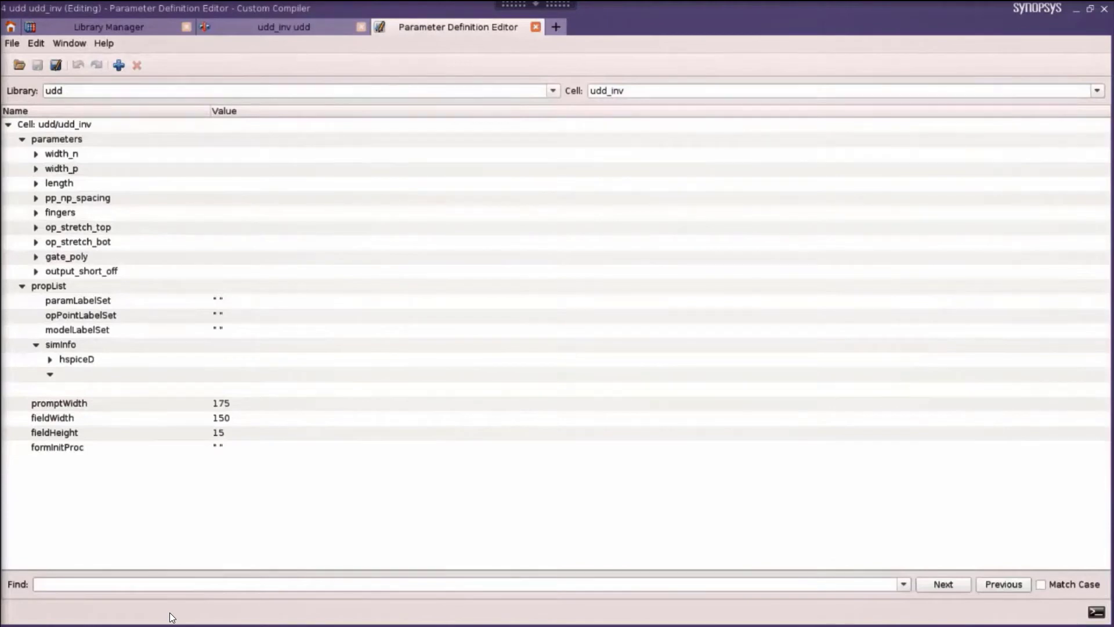
Return to the udd_inv layout and select the Output_M1 rectangle to show its m1 properties.
left_click(280, 27)
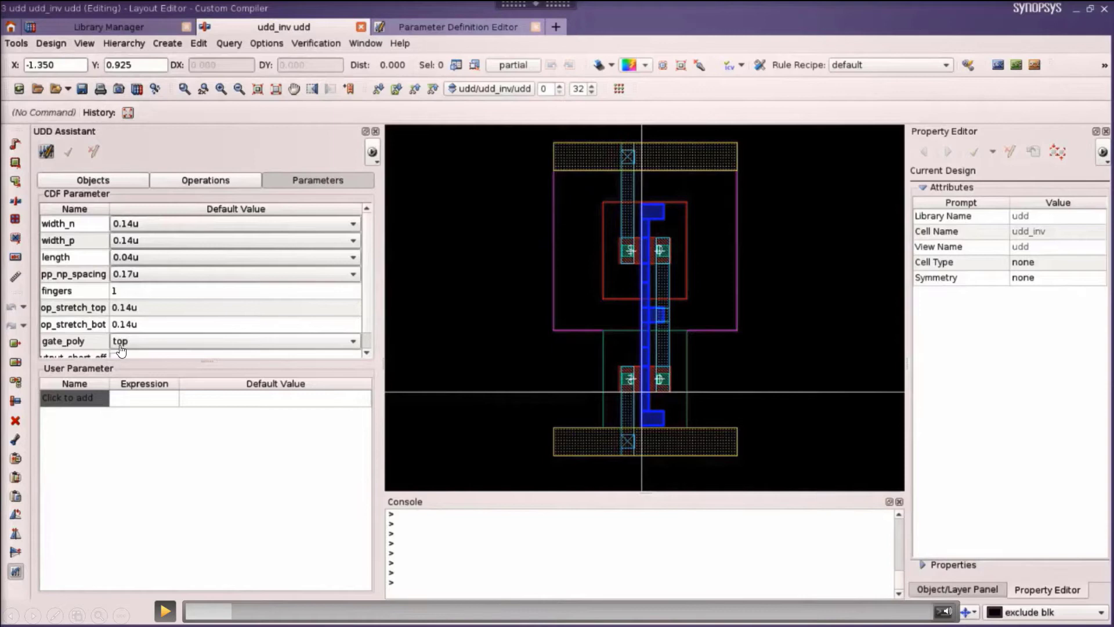
mouse_move(64, 234)
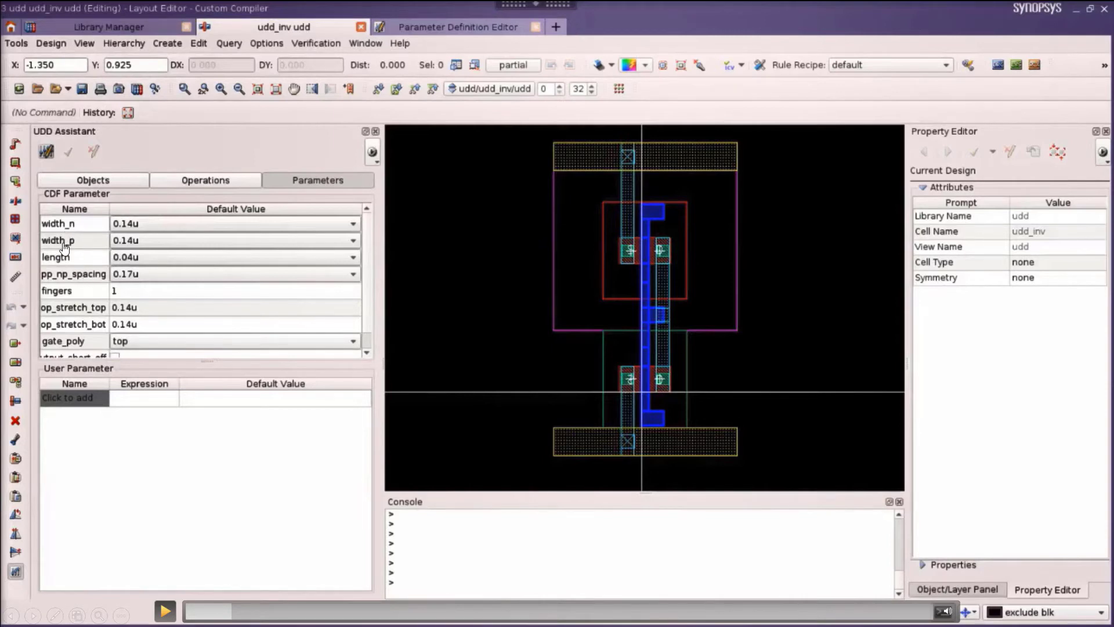
mouse_move(68, 265)
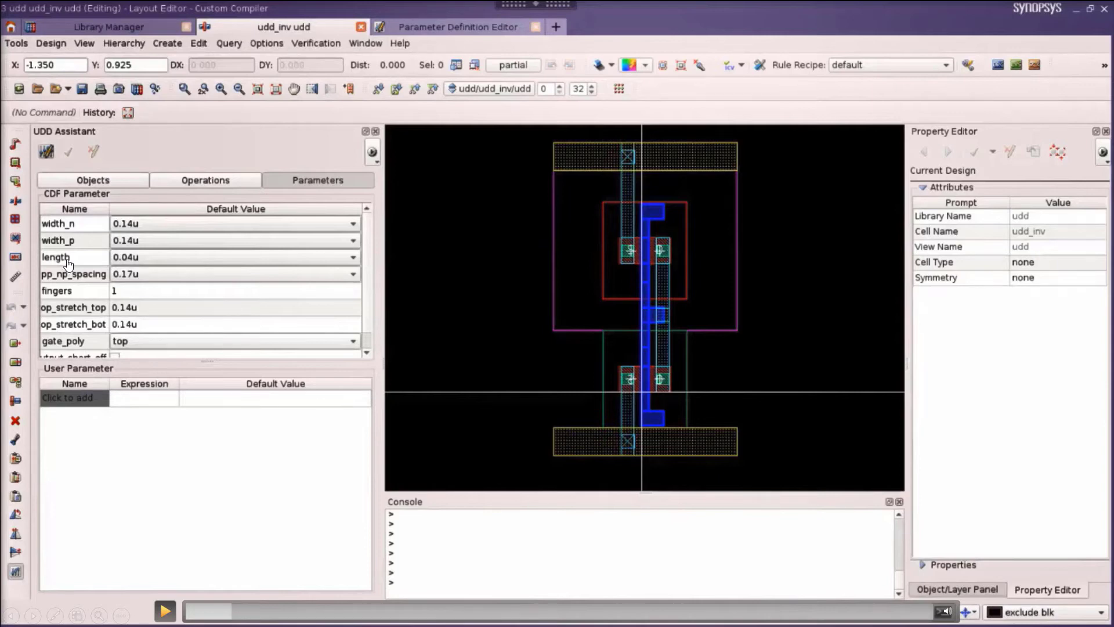
mouse_move(71, 280)
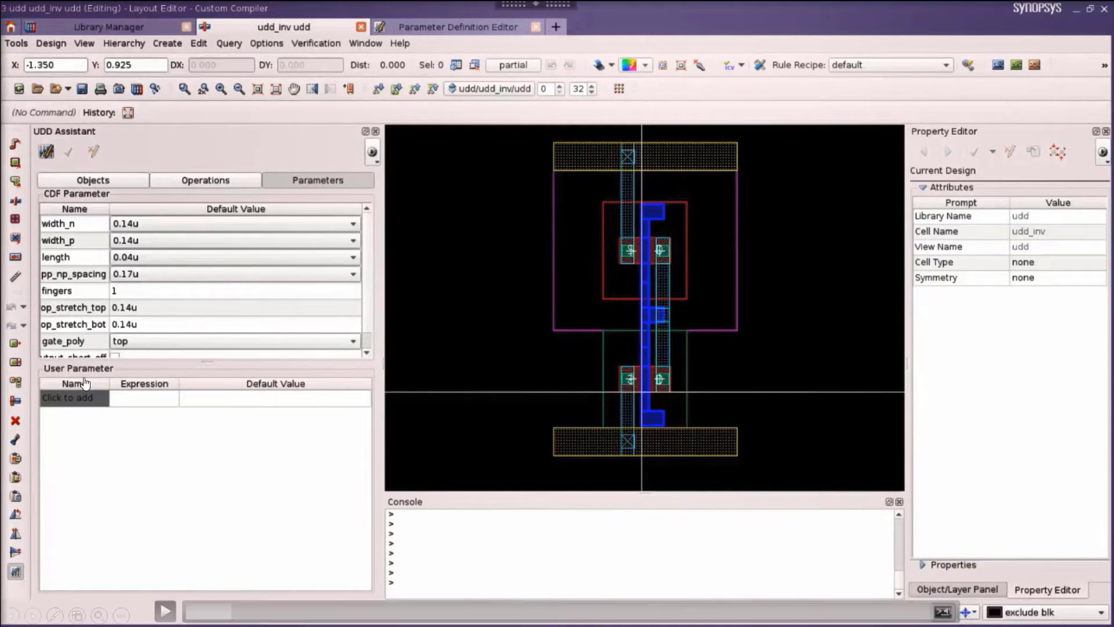
mouse_move(170, 575)
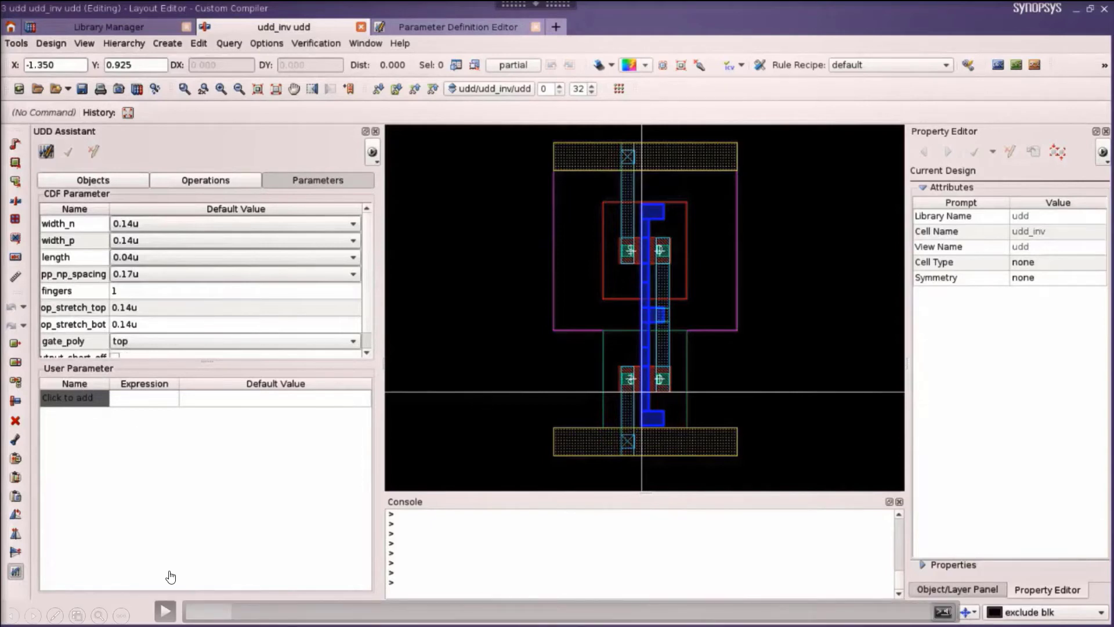
left_click(165, 611)
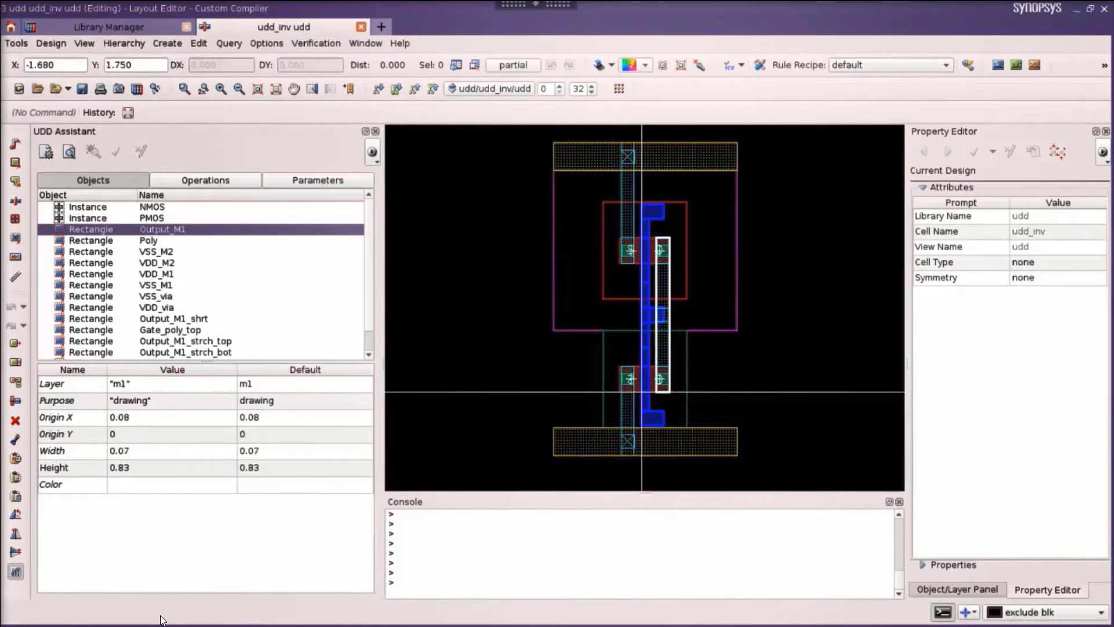
Inspect the VSS/VDD strap and via rectangles and the Output_M1_strch_top rectangle driven by op_stretch_top.
left_click(169, 306)
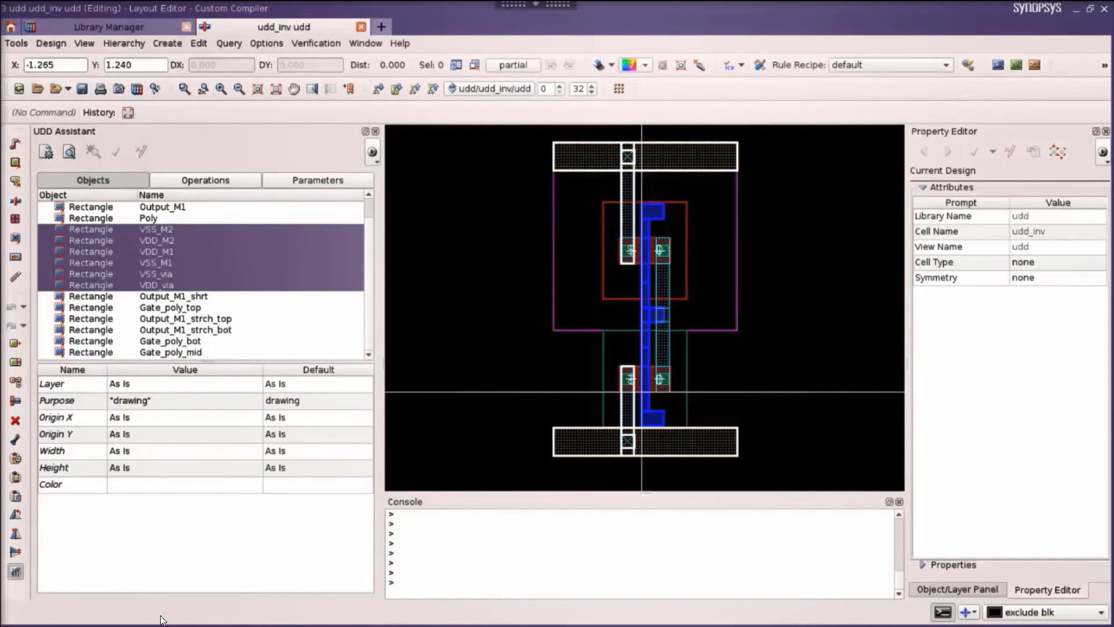
left_click(186, 318)
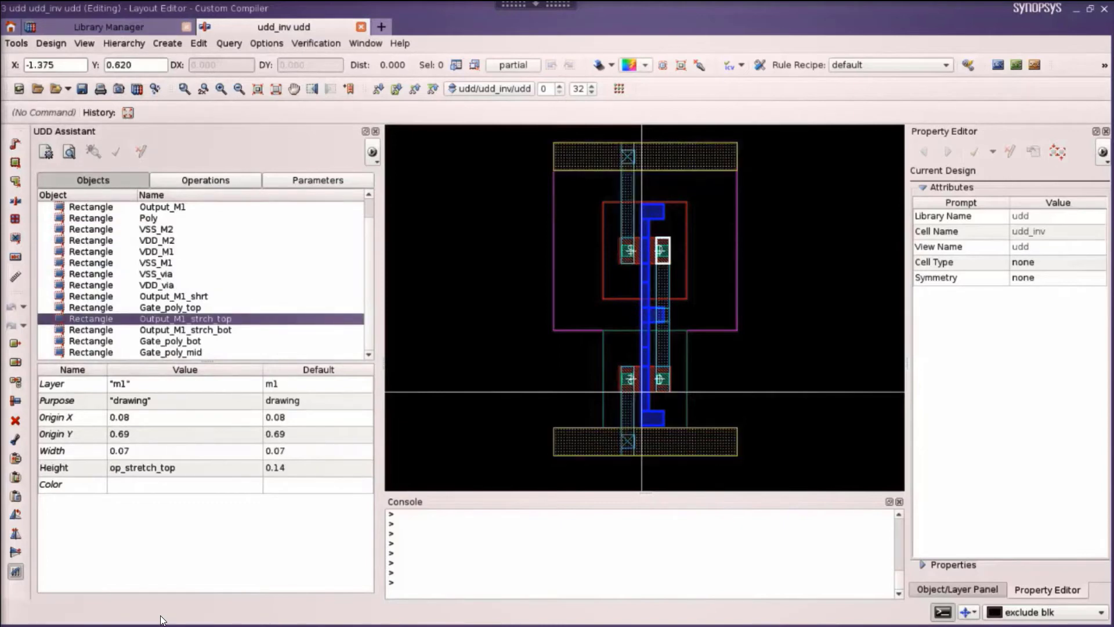
left_click(204, 180)
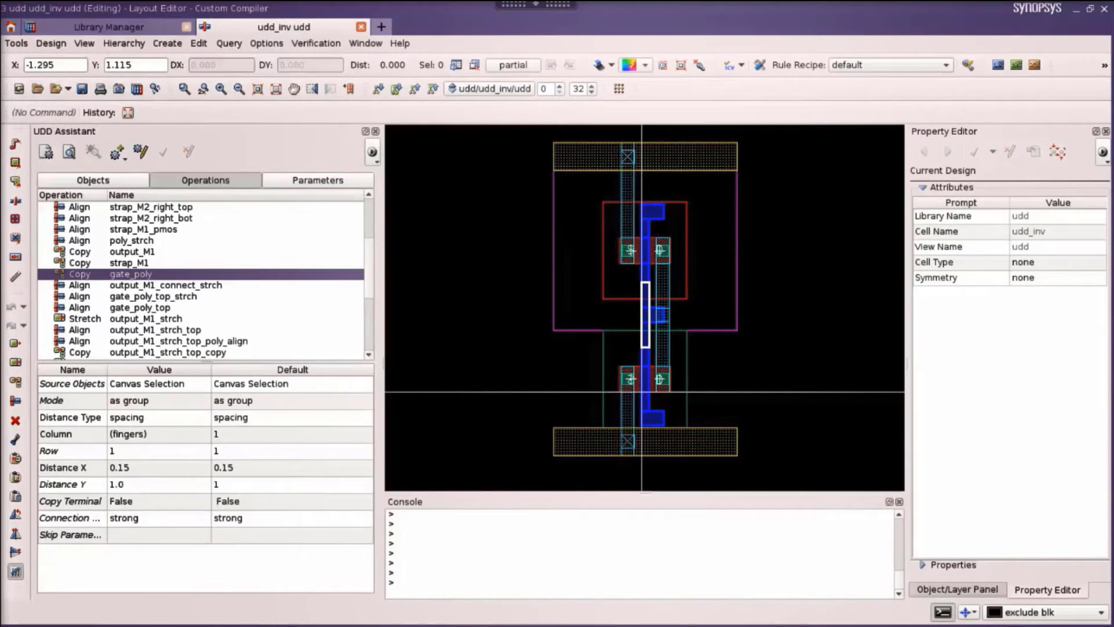
Inspect the output_M1 finger copy and the gate_poly mid and bottom removal conditions.
left_click(121, 251)
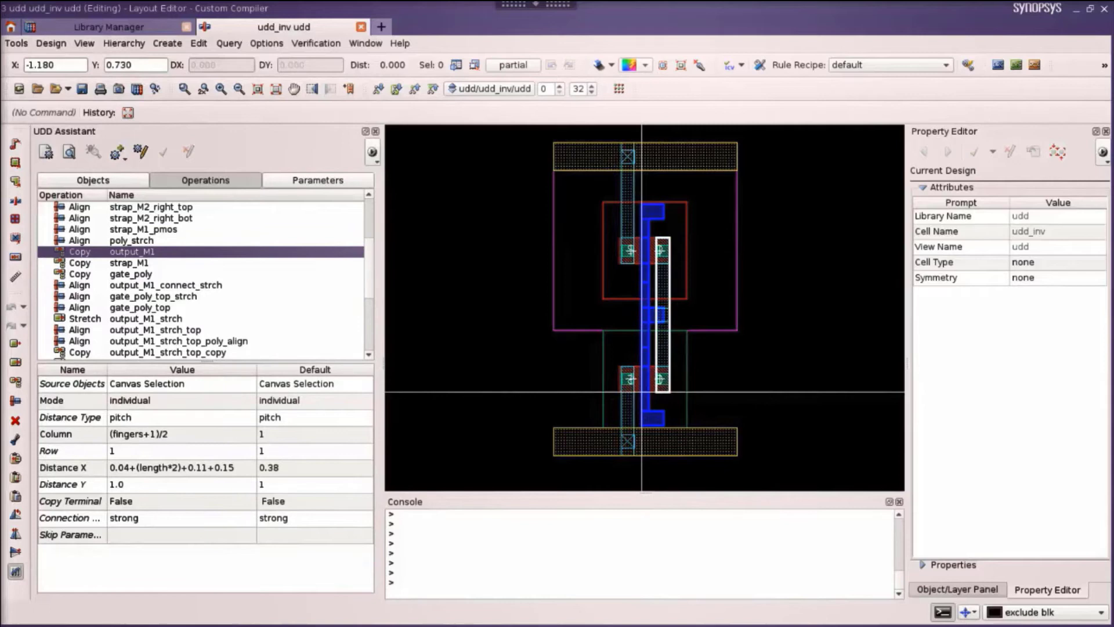
left_click(127, 262)
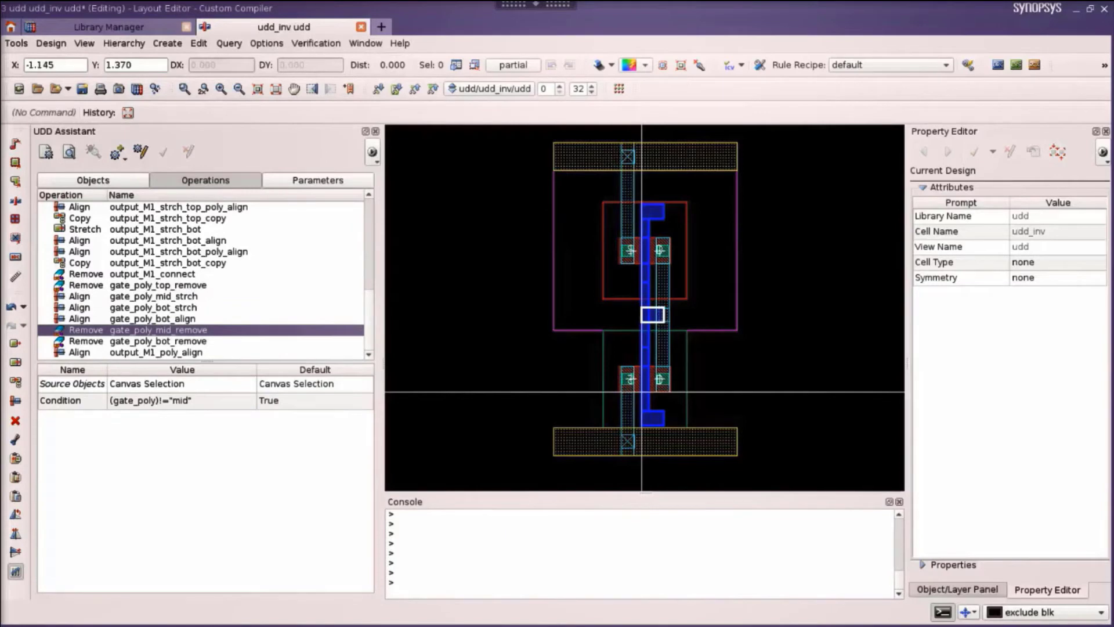
left_click(152, 341)
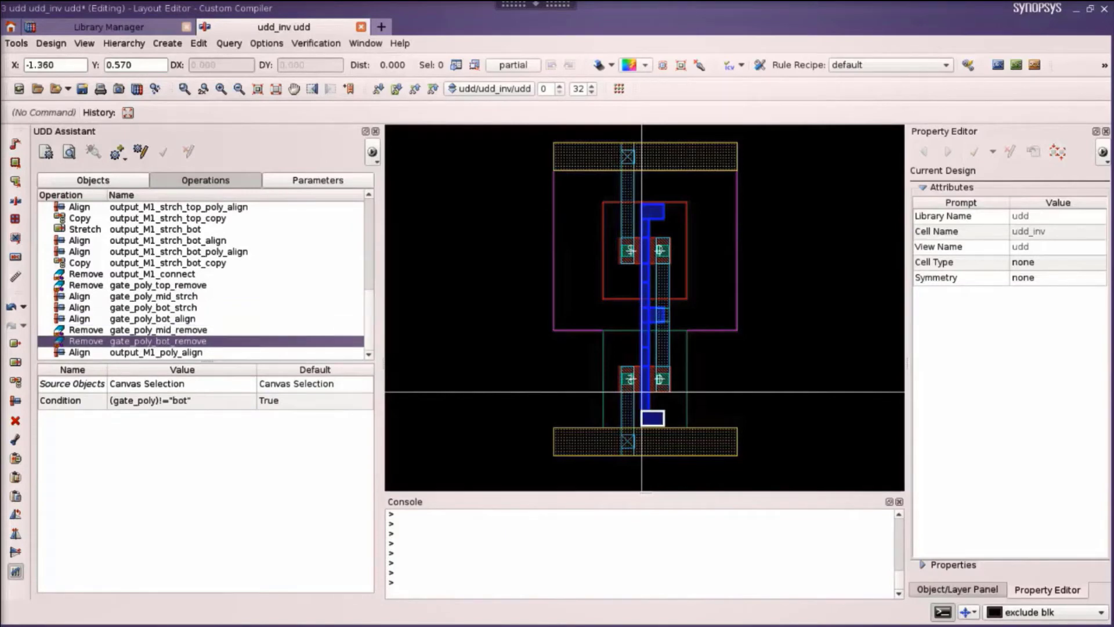
left_click(149, 274)
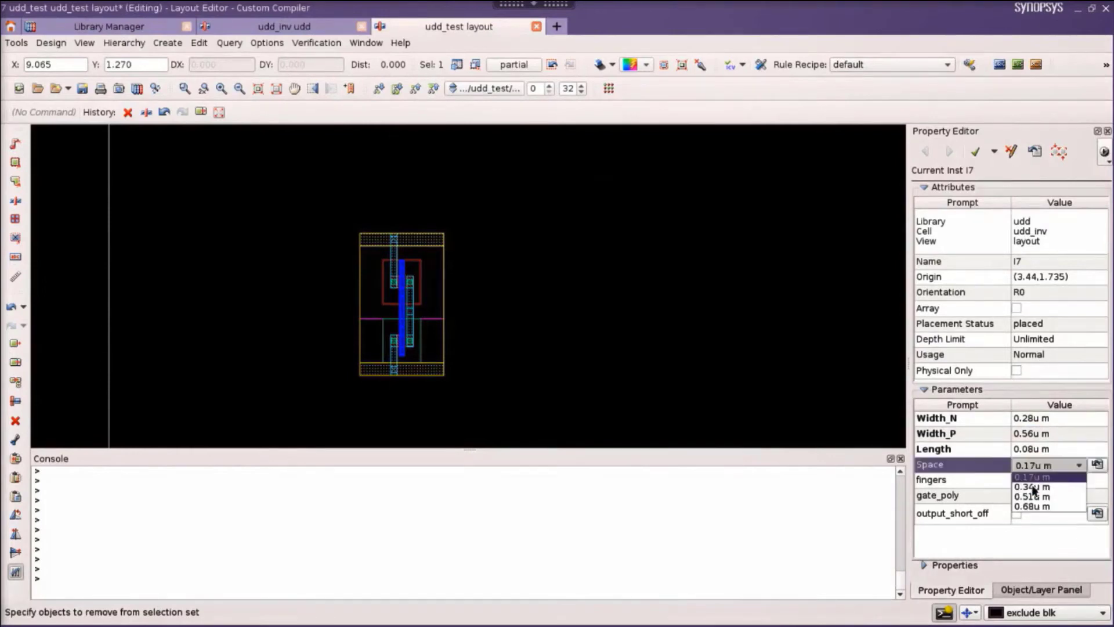
Apply 0.34u spacing, 6 fingers and bottom gate poly to the udd_inv test instance.
left_click(1023, 485)
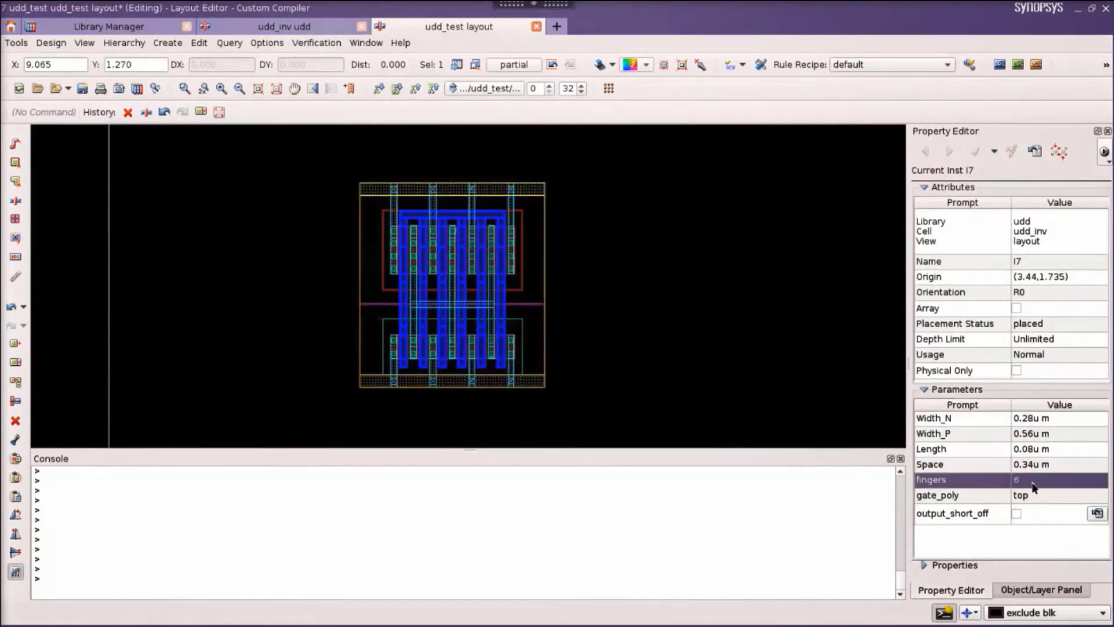
left_click(1028, 495)
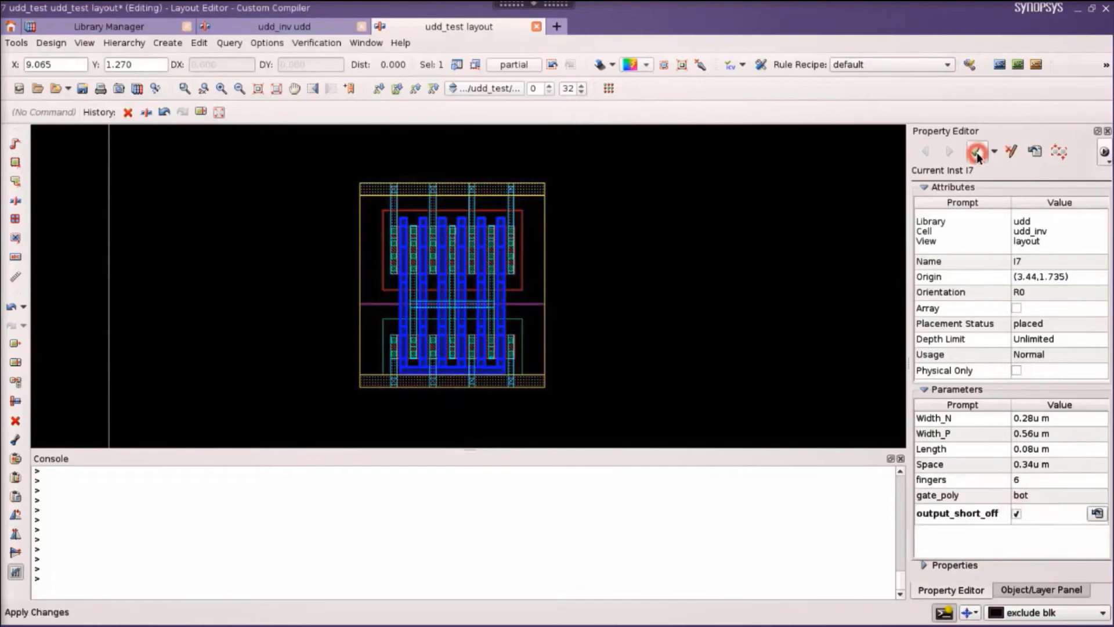
left_click(1016, 513)
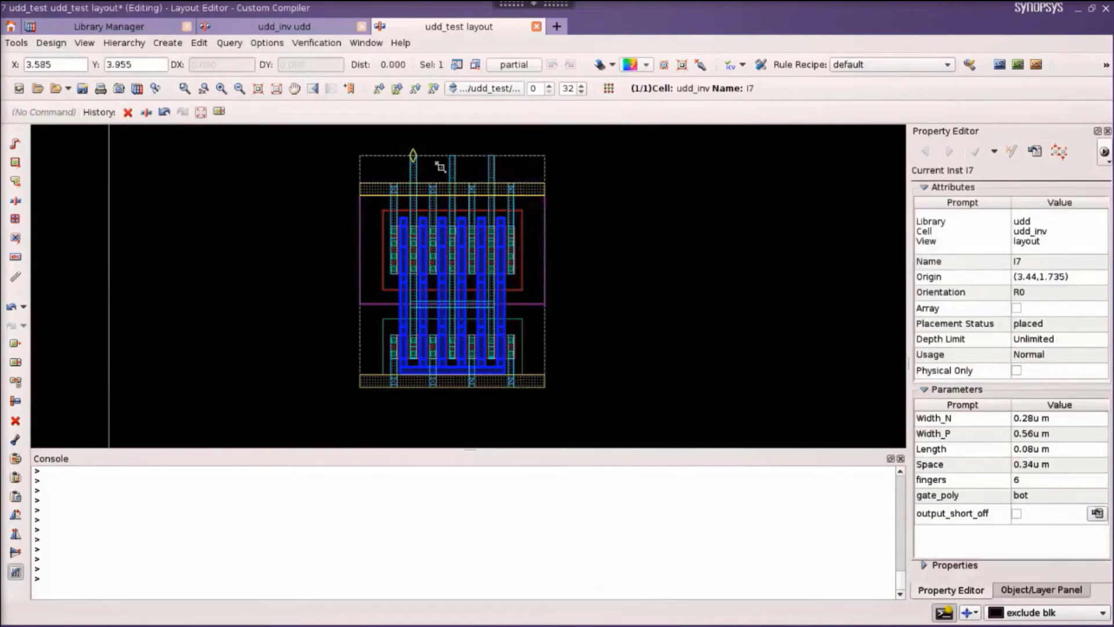
mouse_move(434, 167)
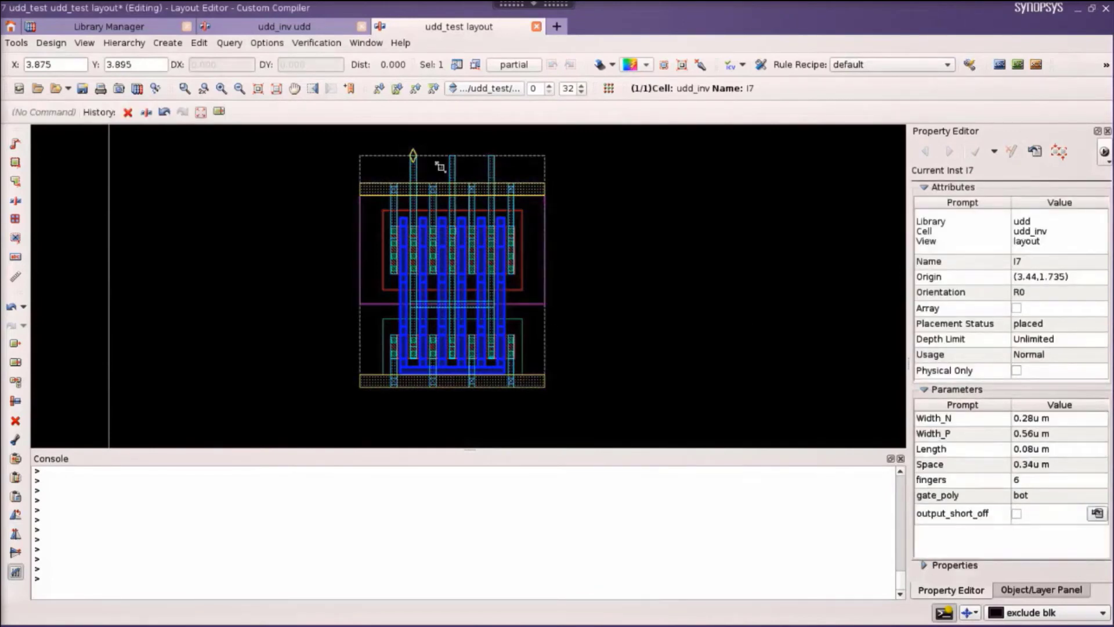